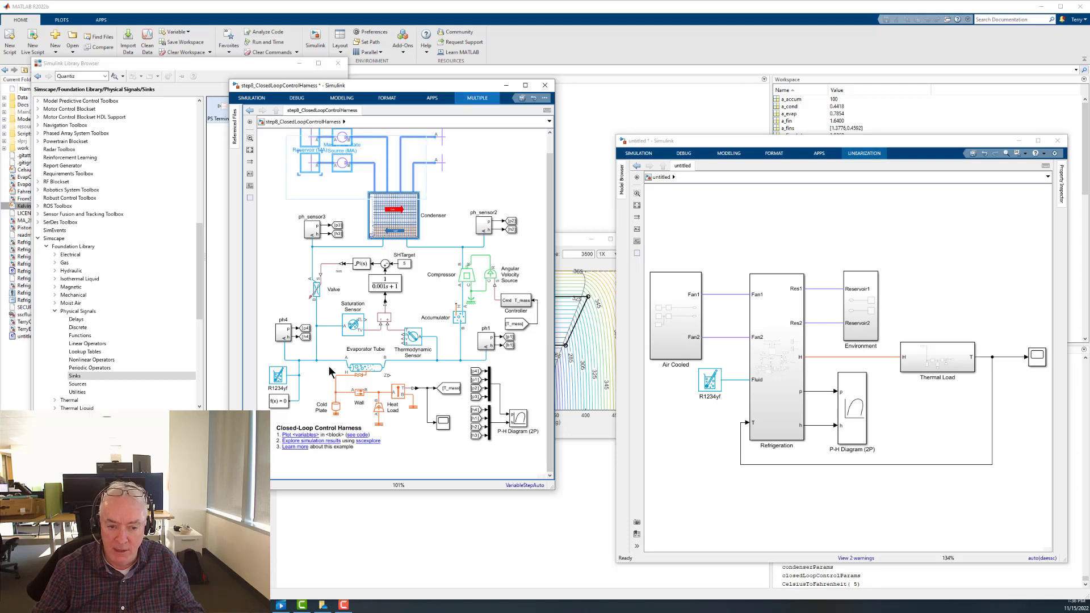
- Open the P-H Diagram (2P) block to show the R-1234yf cycle's pressure-enthalpy plot
click(359, 370)
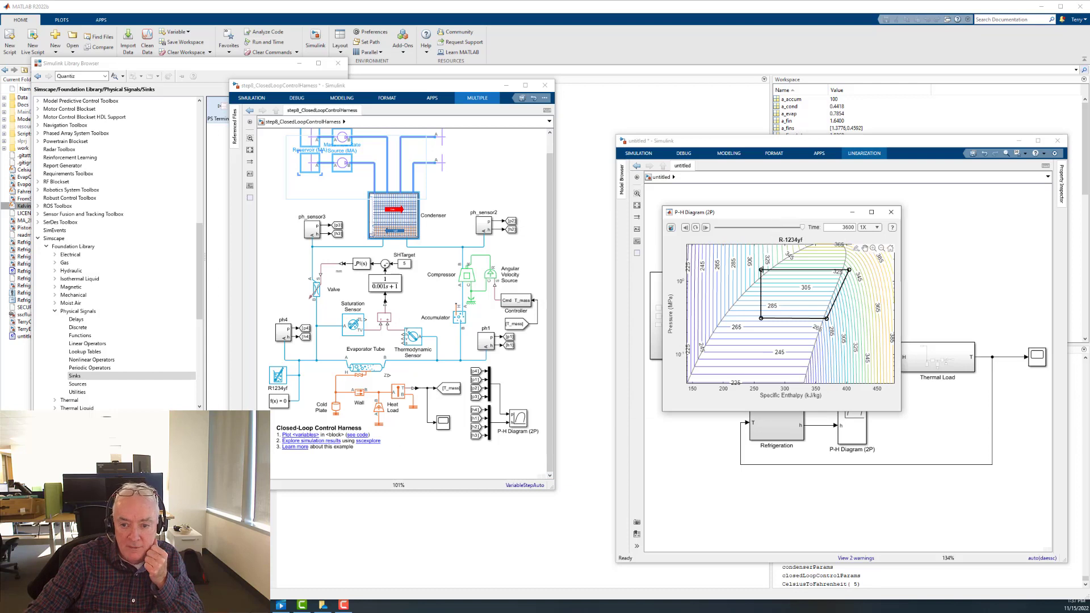
mouse_move(755, 267)
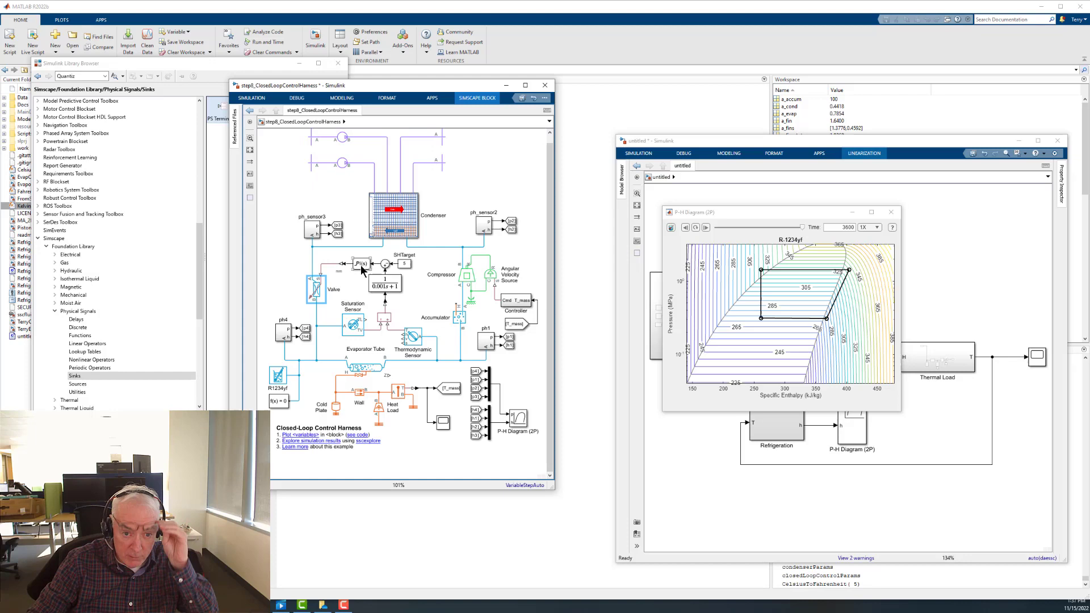
double_click(362, 264)
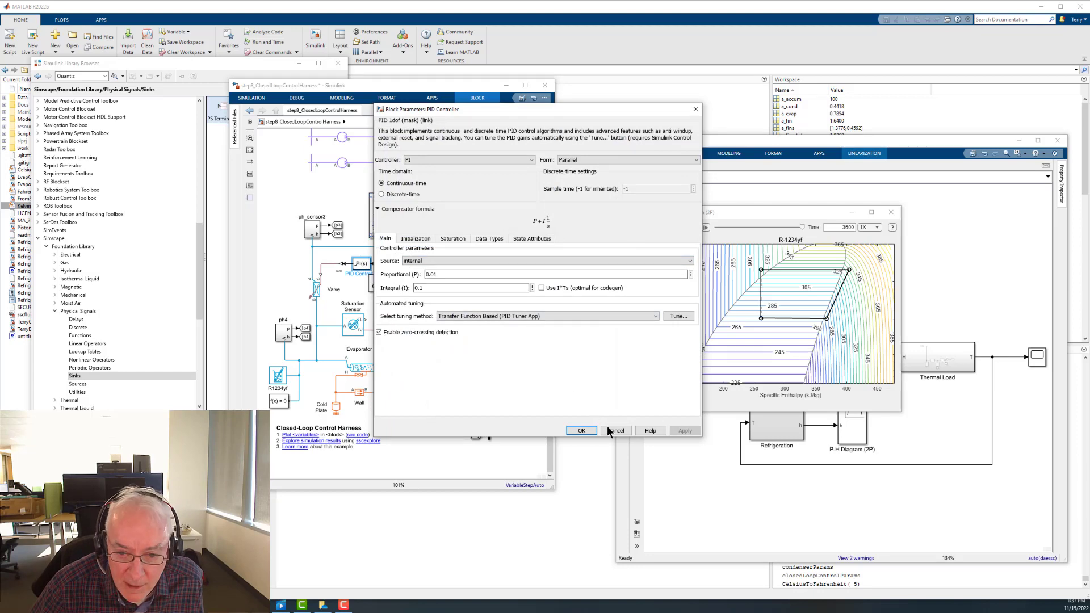
click(615, 430)
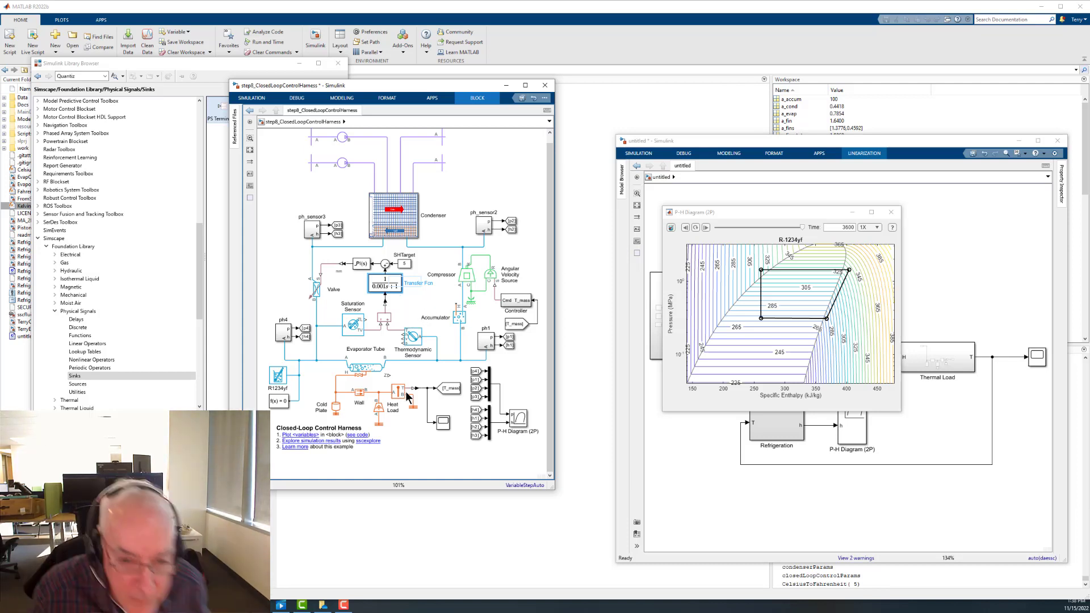
click(384, 283)
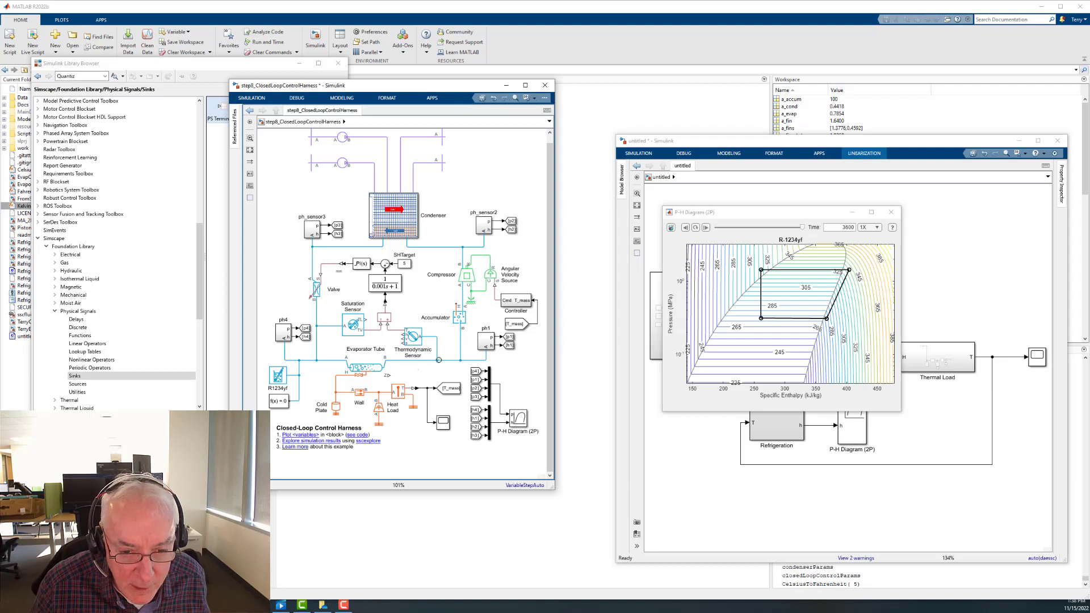
click(363, 369)
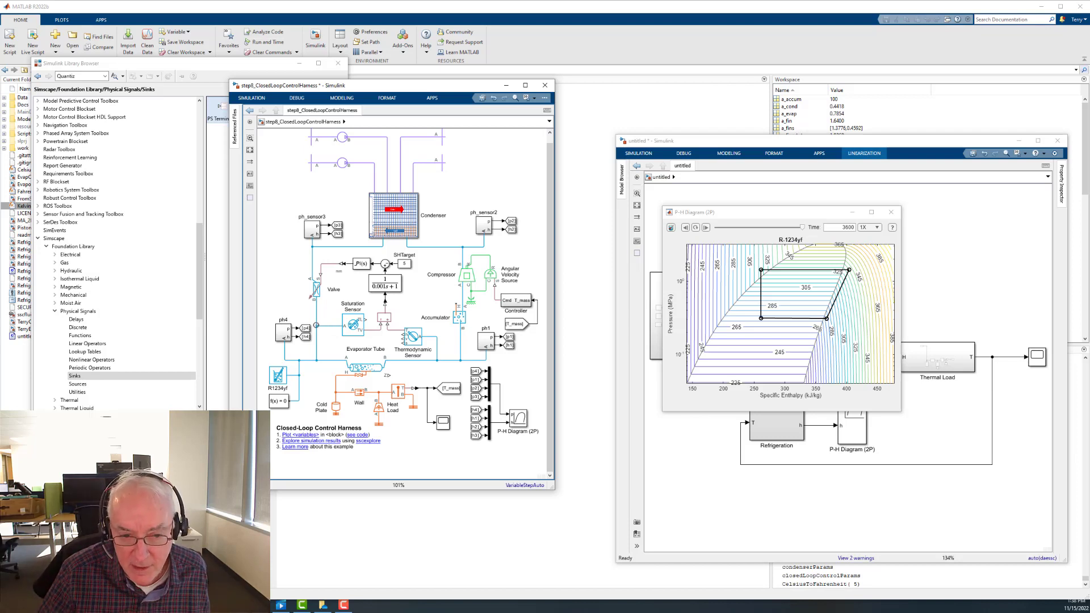
mouse_move(332, 329)
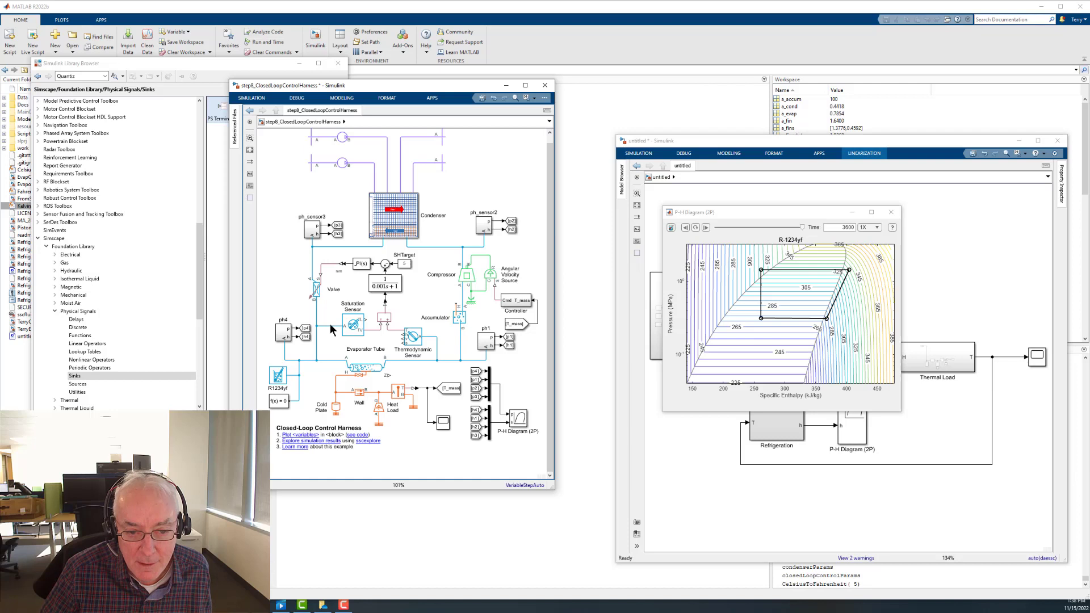
click(365, 365)
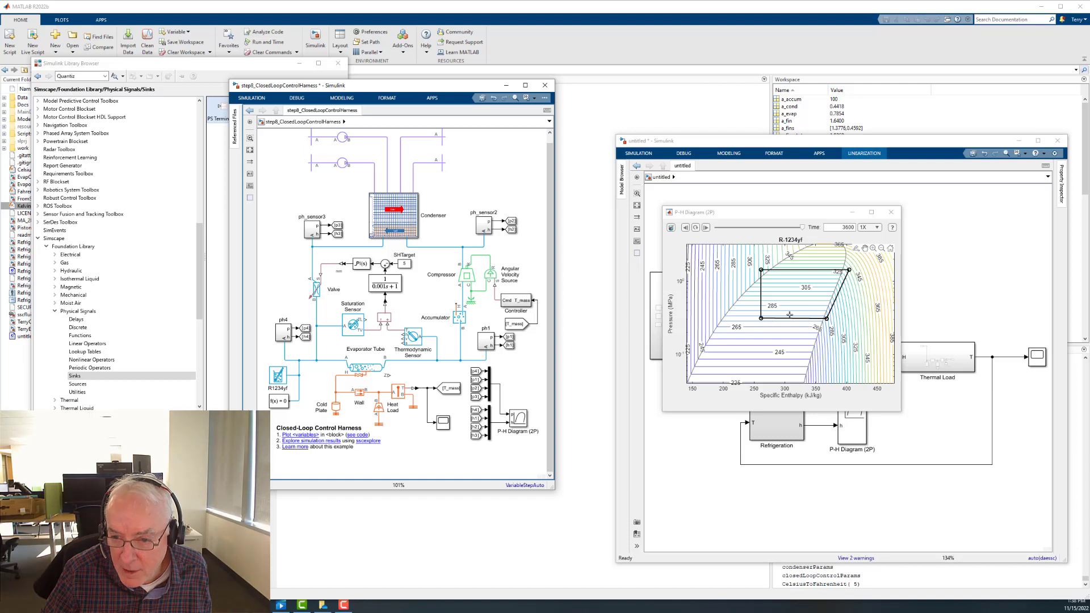
mouse_move(789, 316)
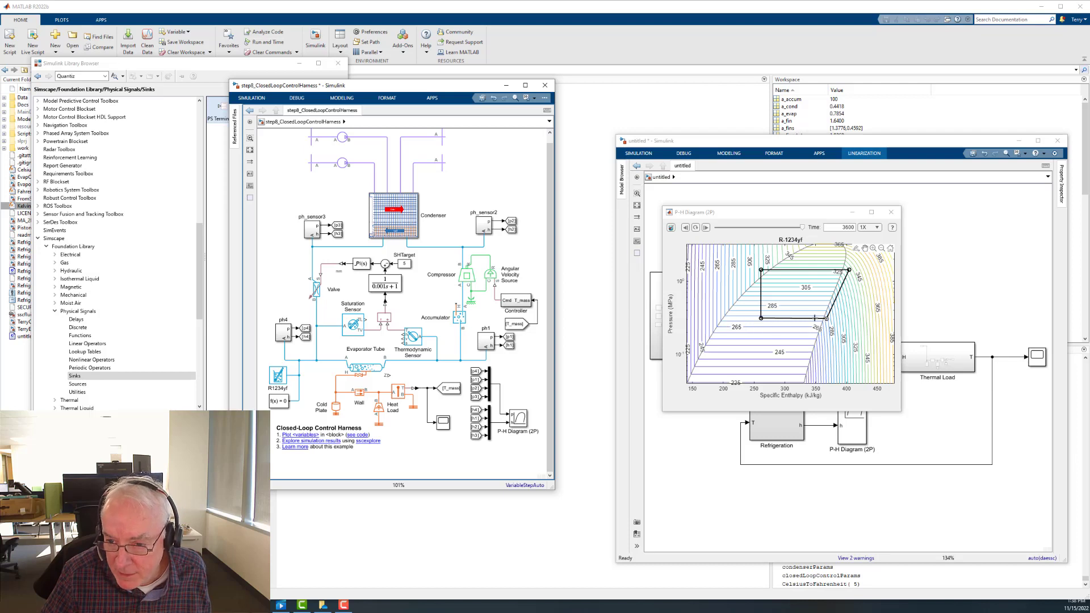
mouse_move(813, 317)
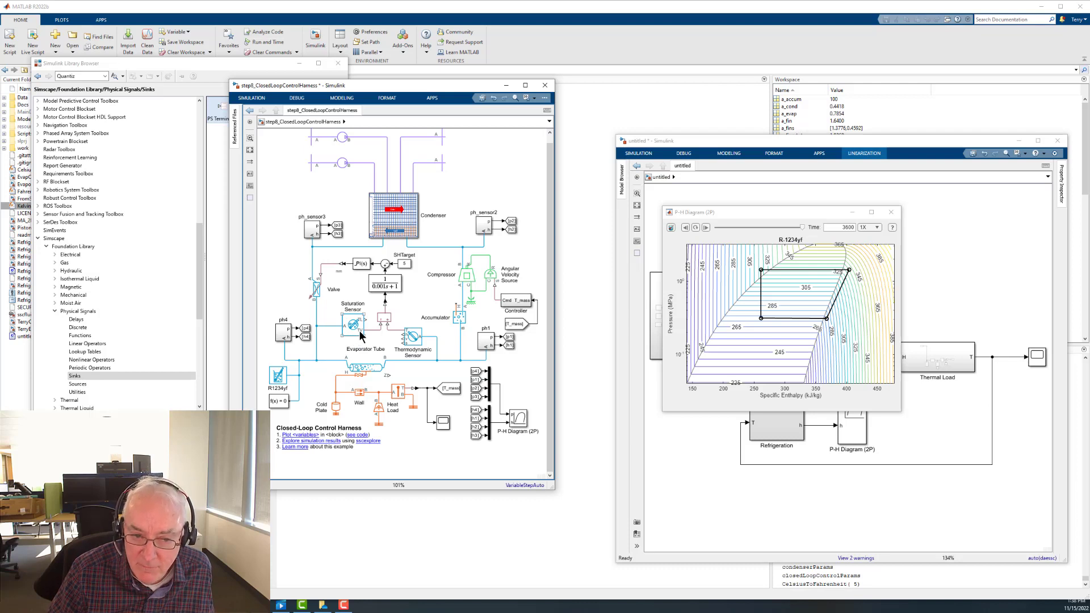
mouse_move(733, 321)
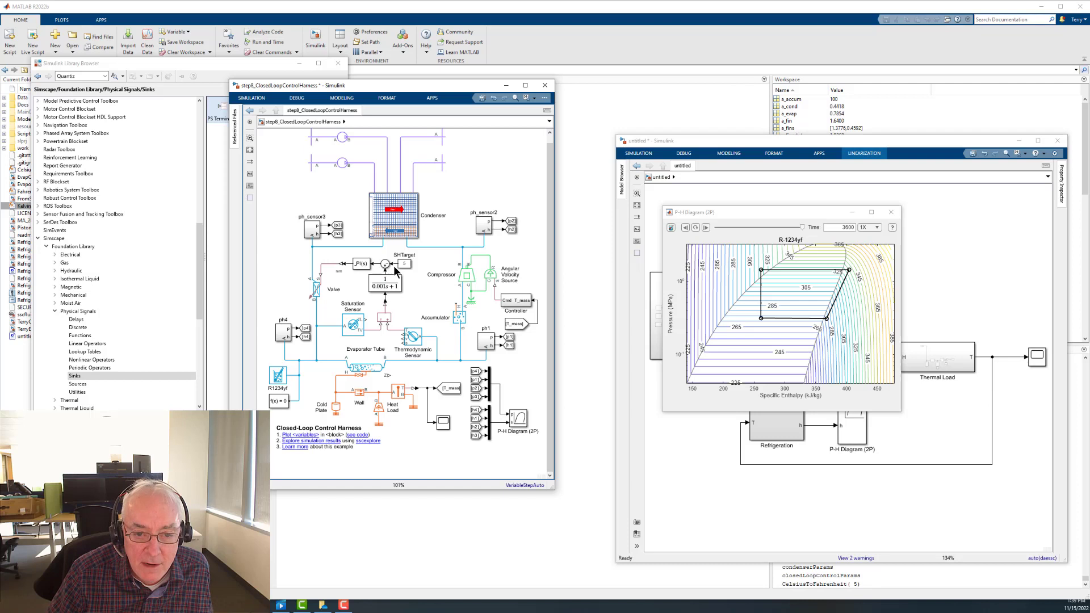
mouse_move(410, 271)
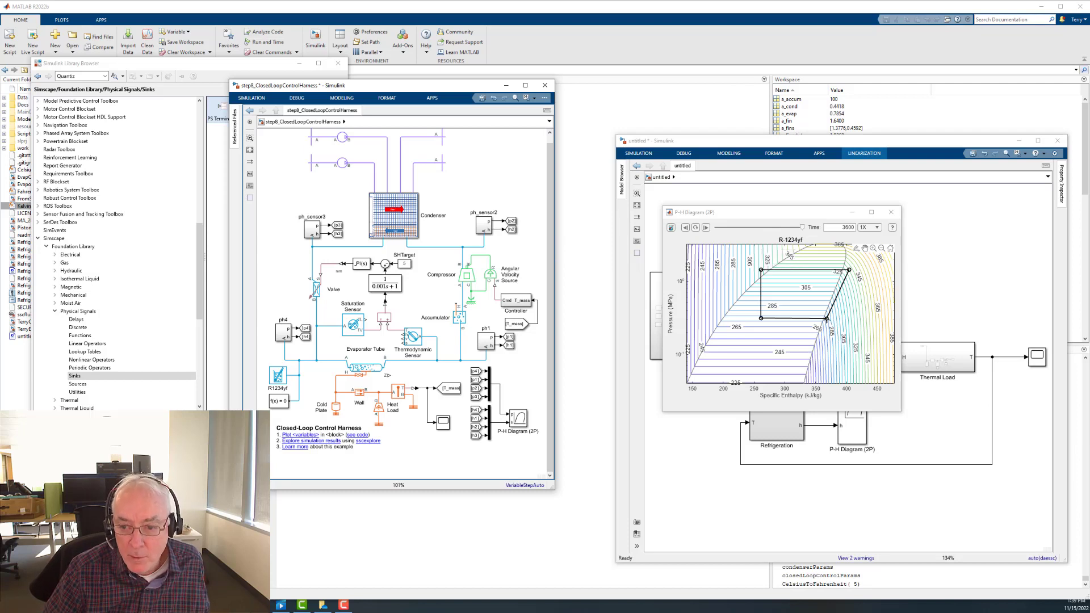
mouse_move(826, 321)
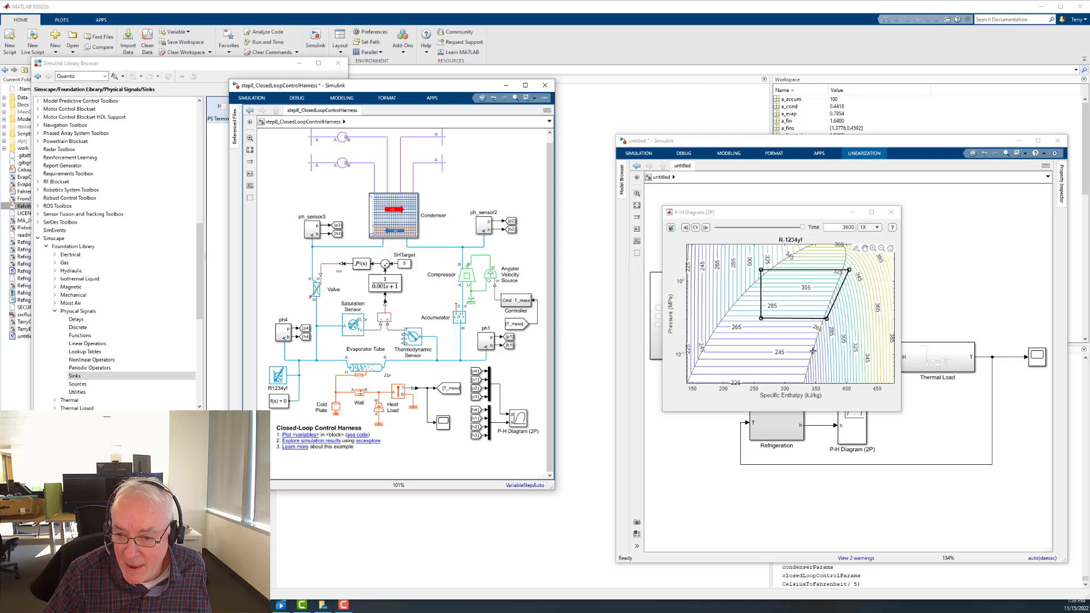
mouse_move(803, 369)
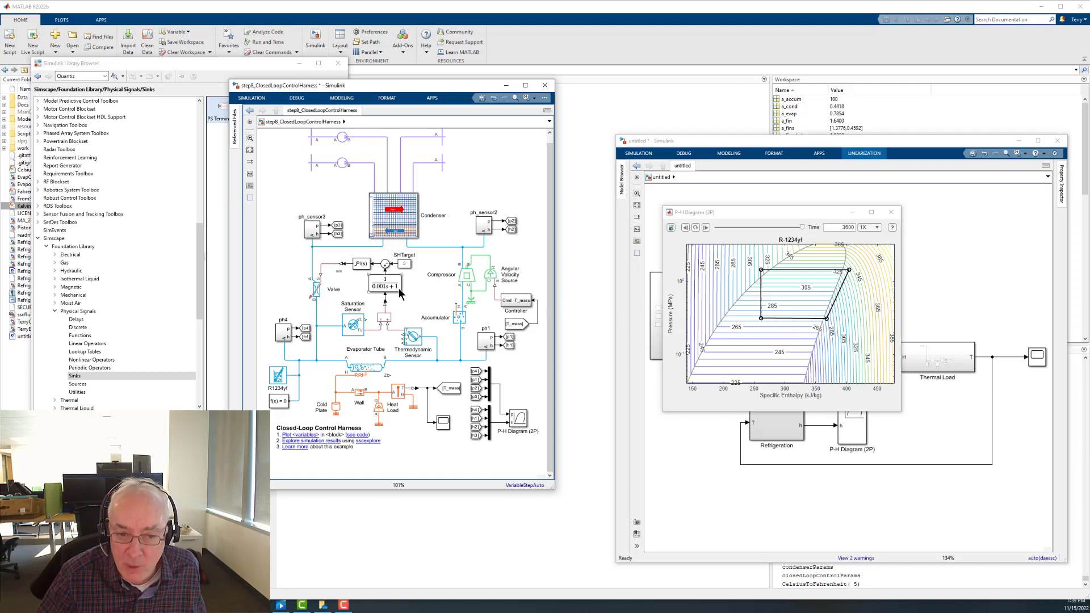
mouse_move(406, 301)
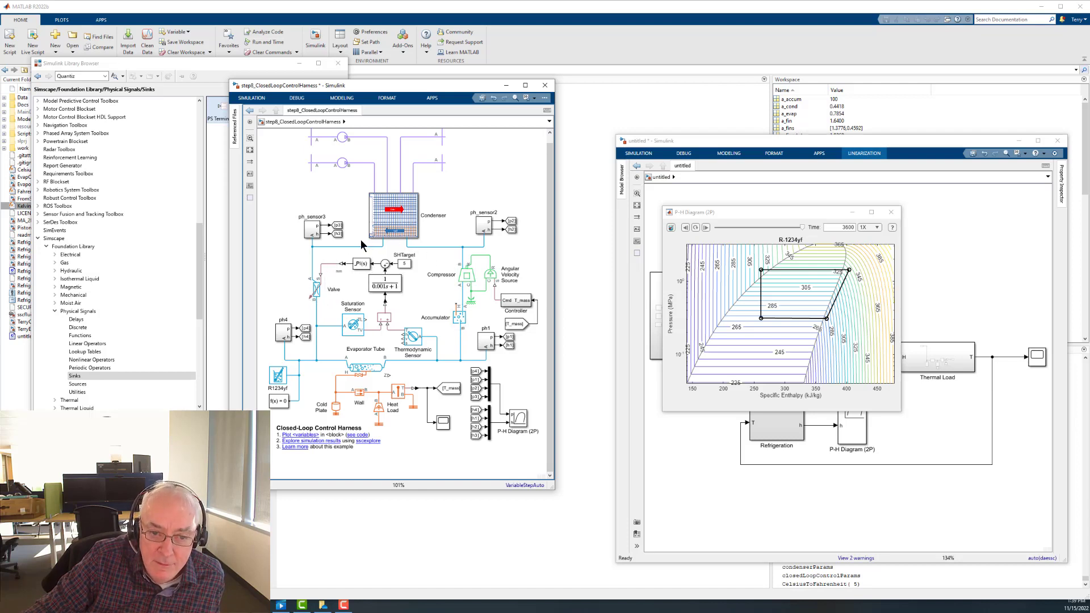
mouse_move(334, 252)
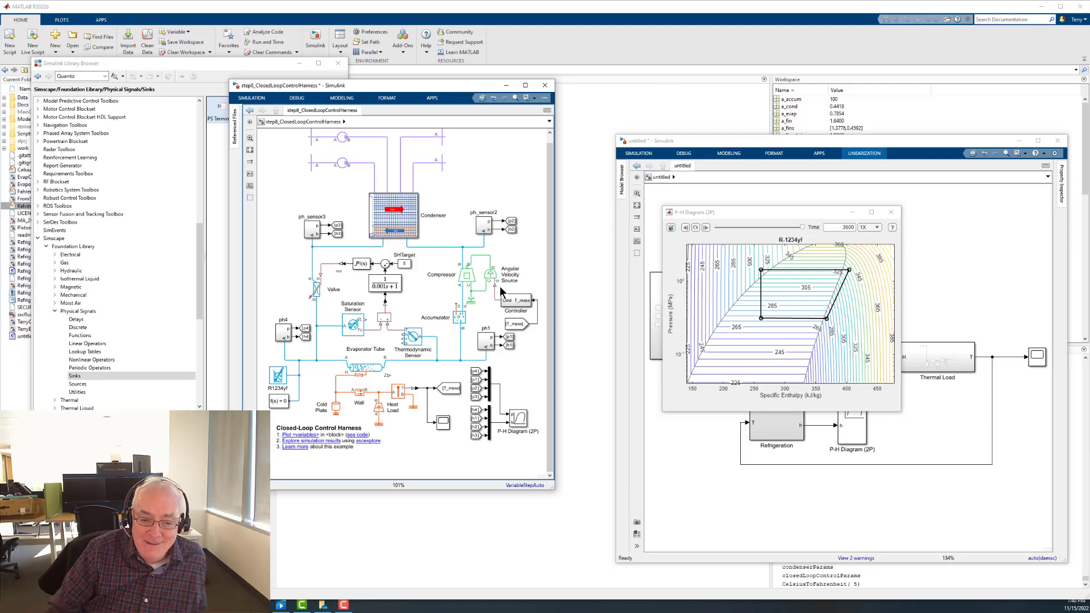
mouse_move(414, 434)
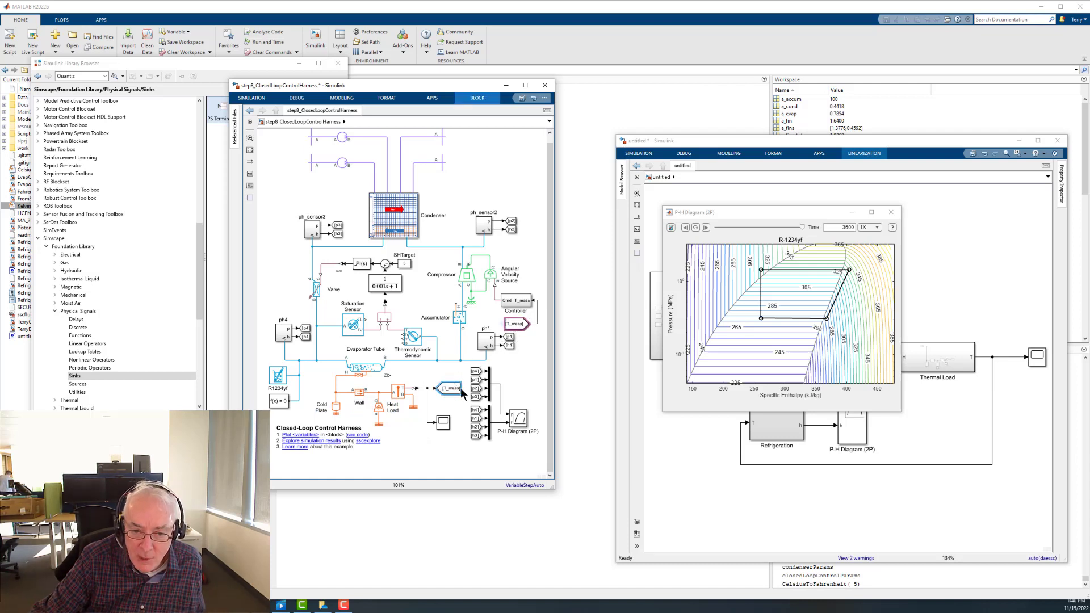
double_click(516, 303)
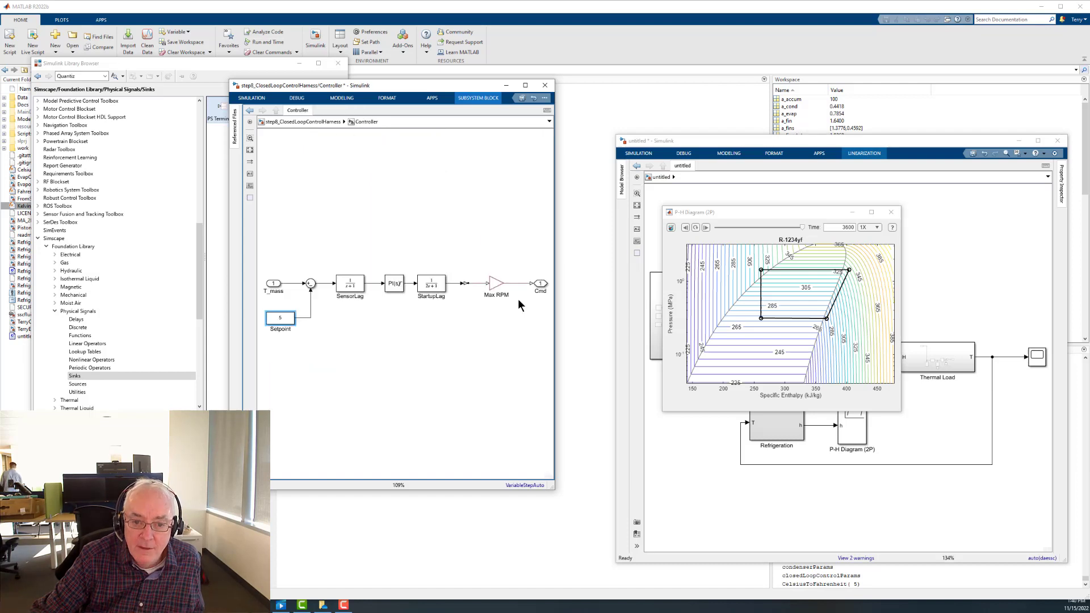
click(349, 283)
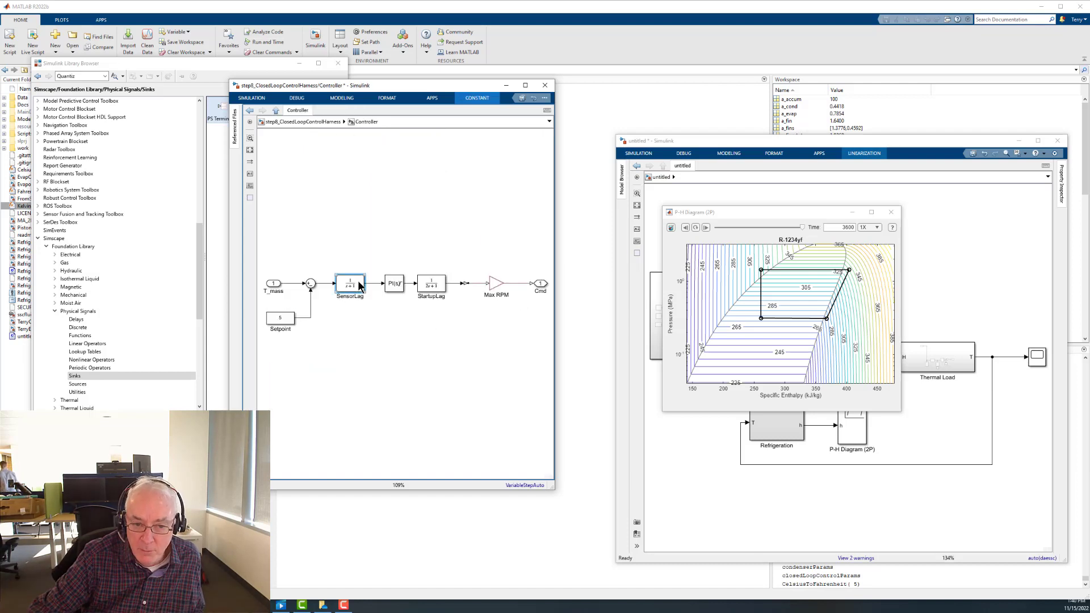
click(393, 283)
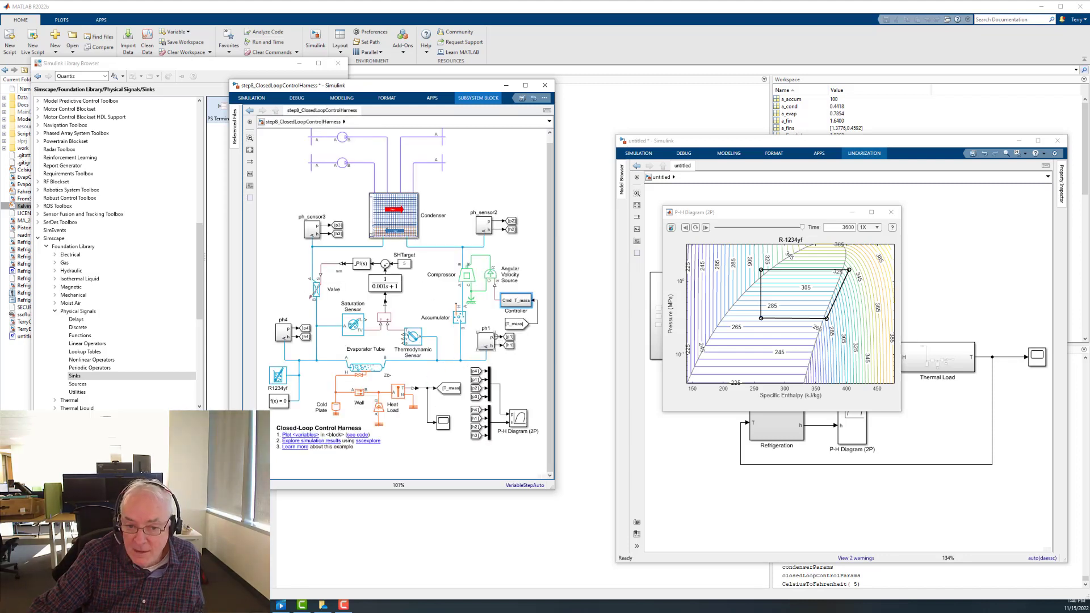
mouse_move(490, 316)
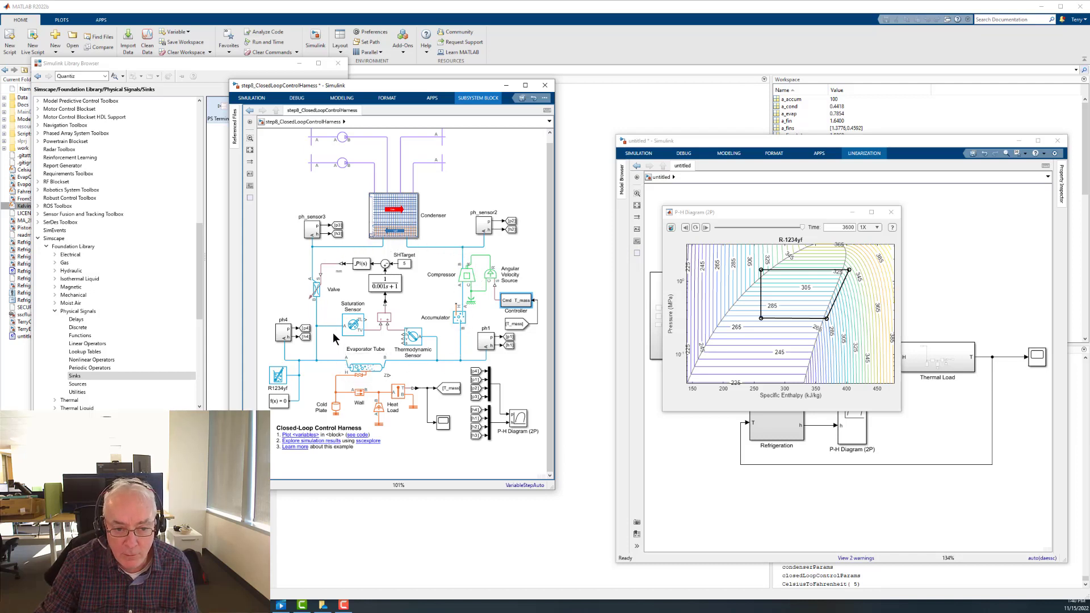
mouse_move(335, 360)
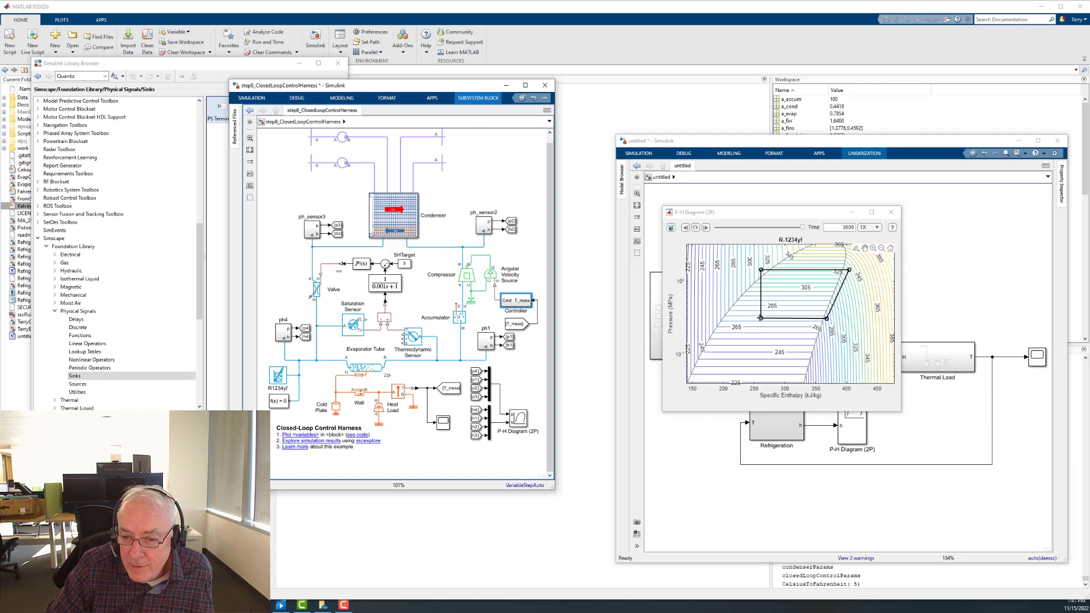
mouse_move(758, 319)
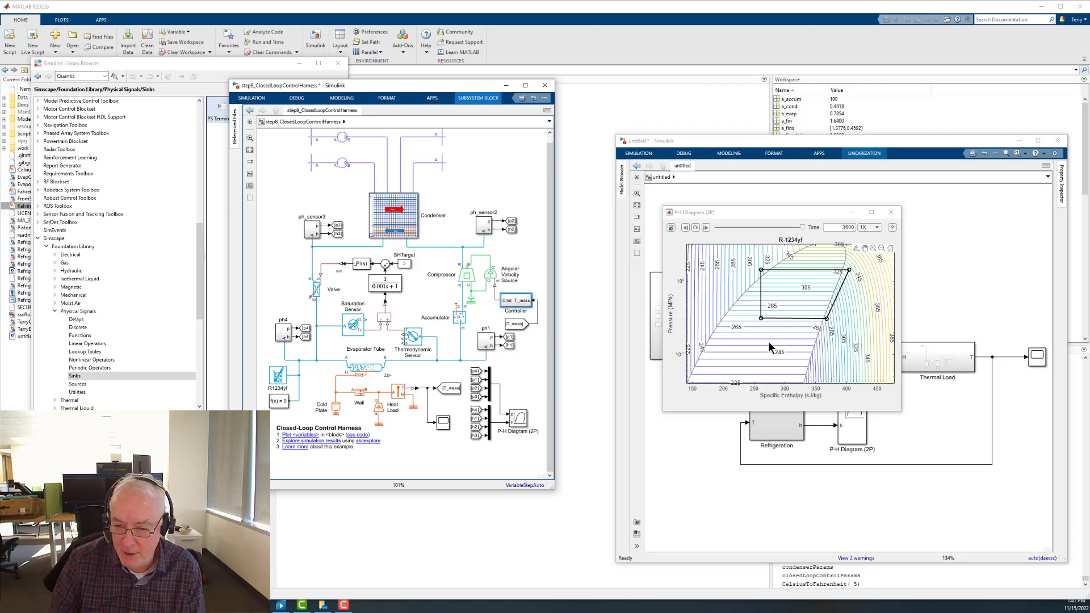
mouse_move(810, 303)
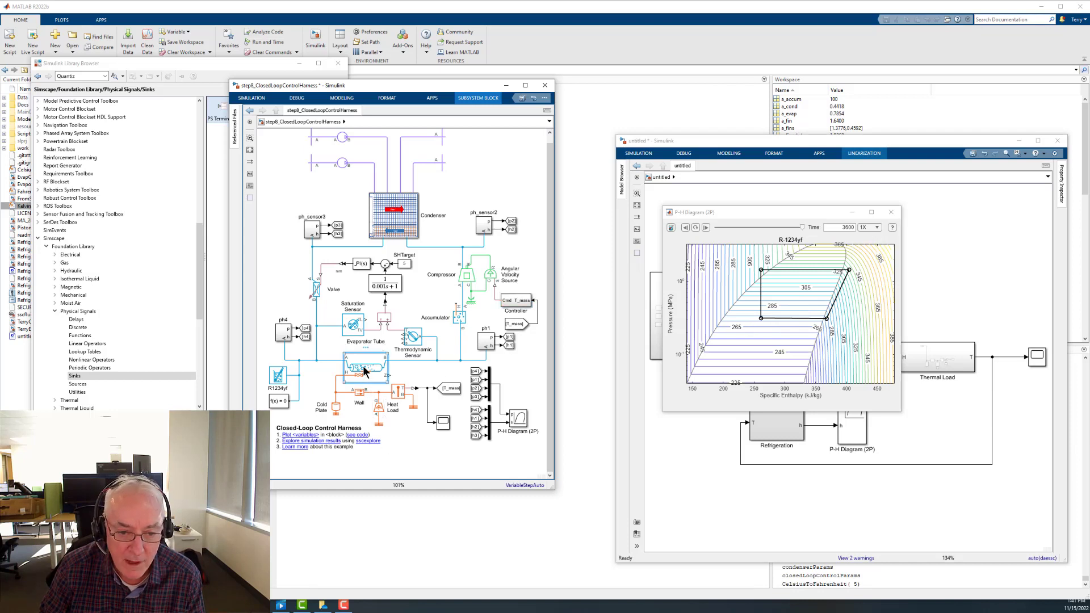
double_click(364, 366)
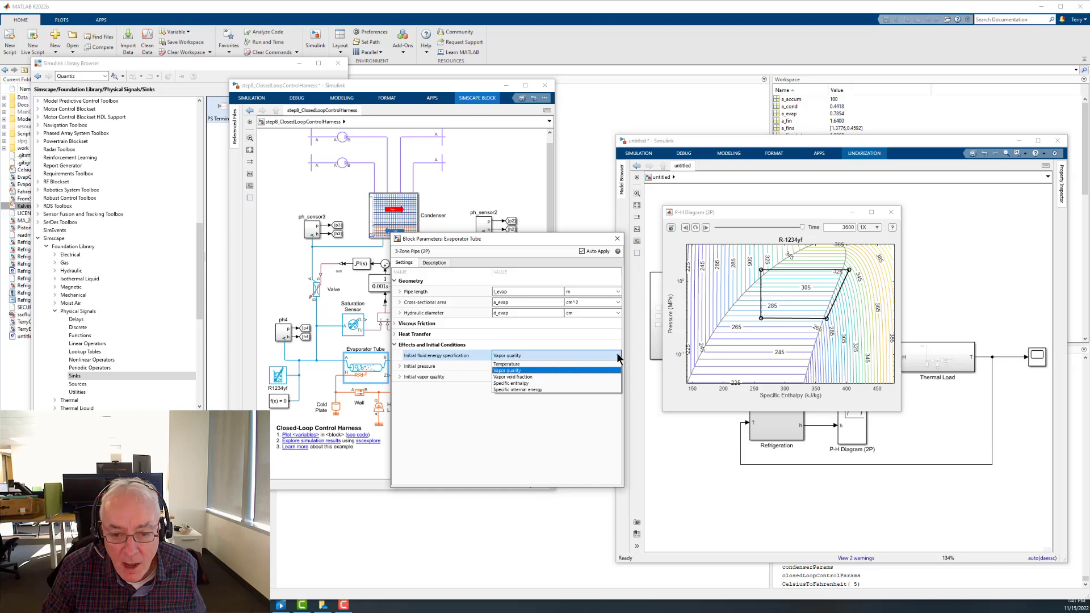
click(508, 356)
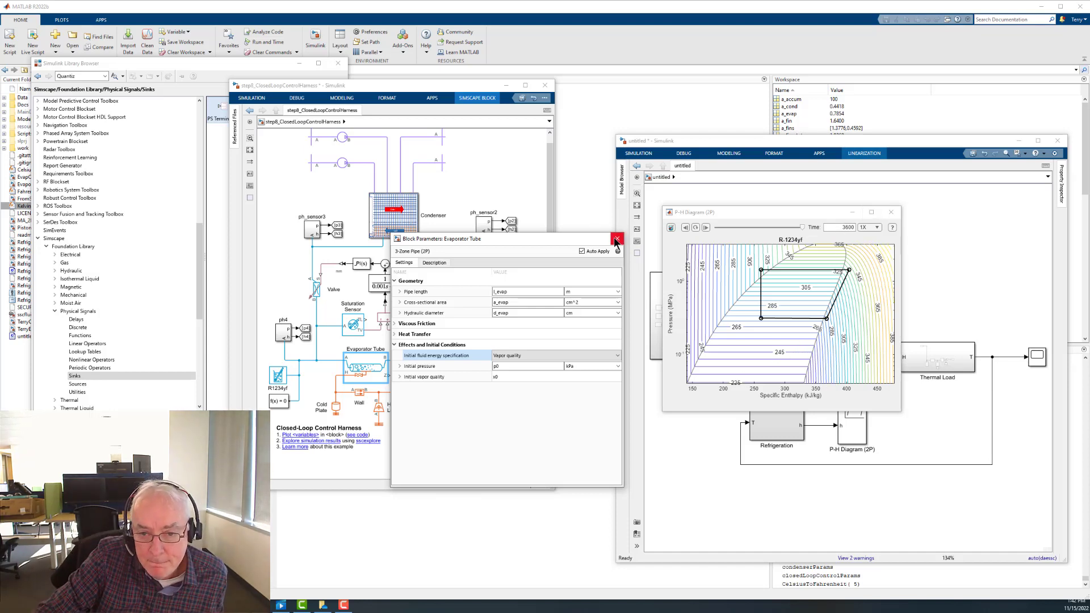
mouse_move(617, 239)
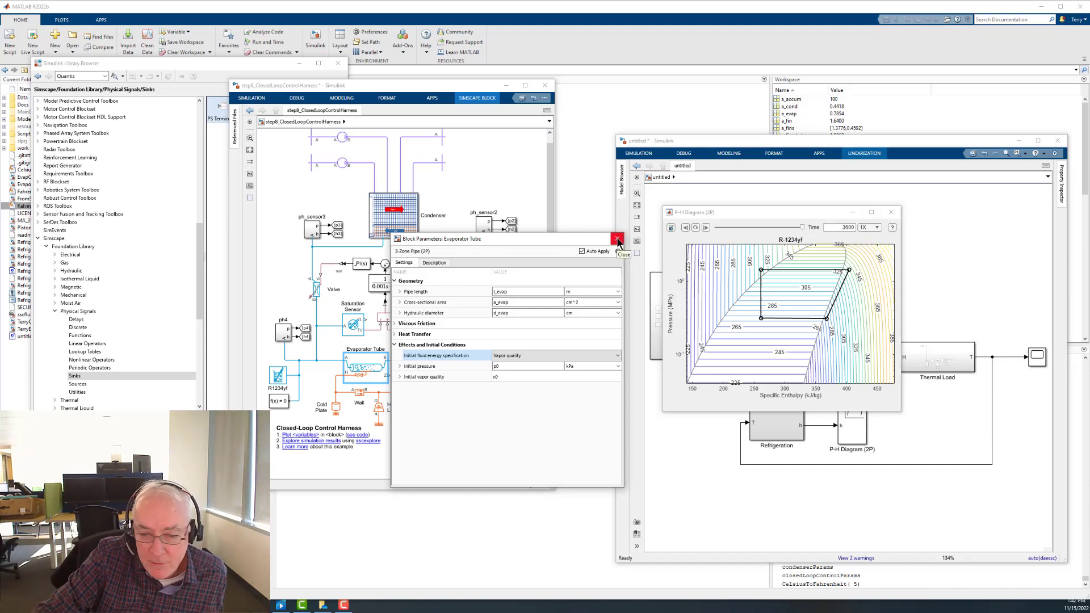
click(617, 238)
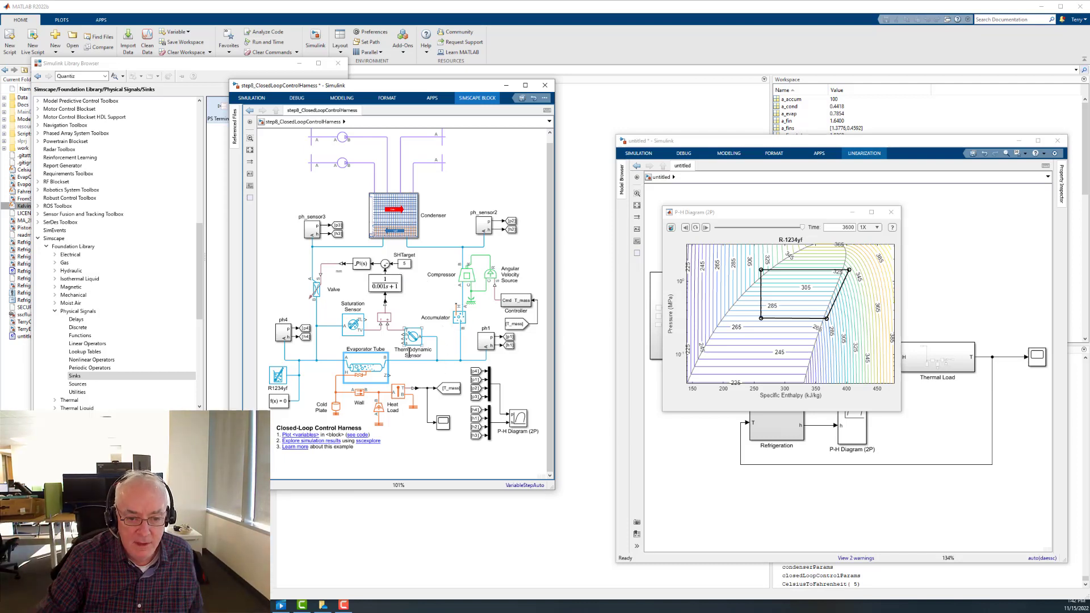
click(365, 368)
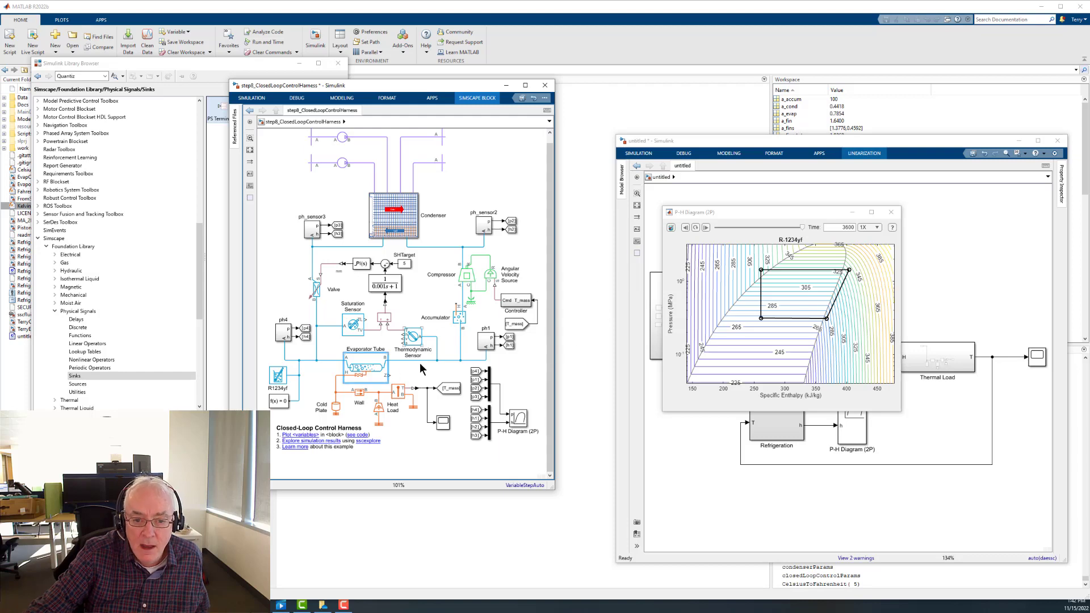
mouse_move(756, 217)
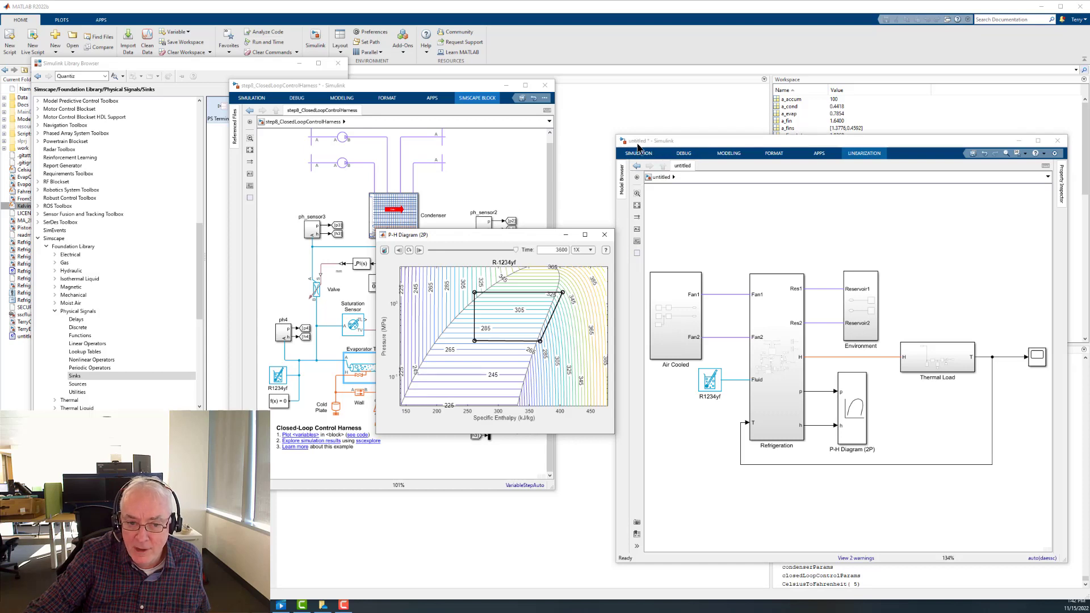
mouse_move(295, 199)
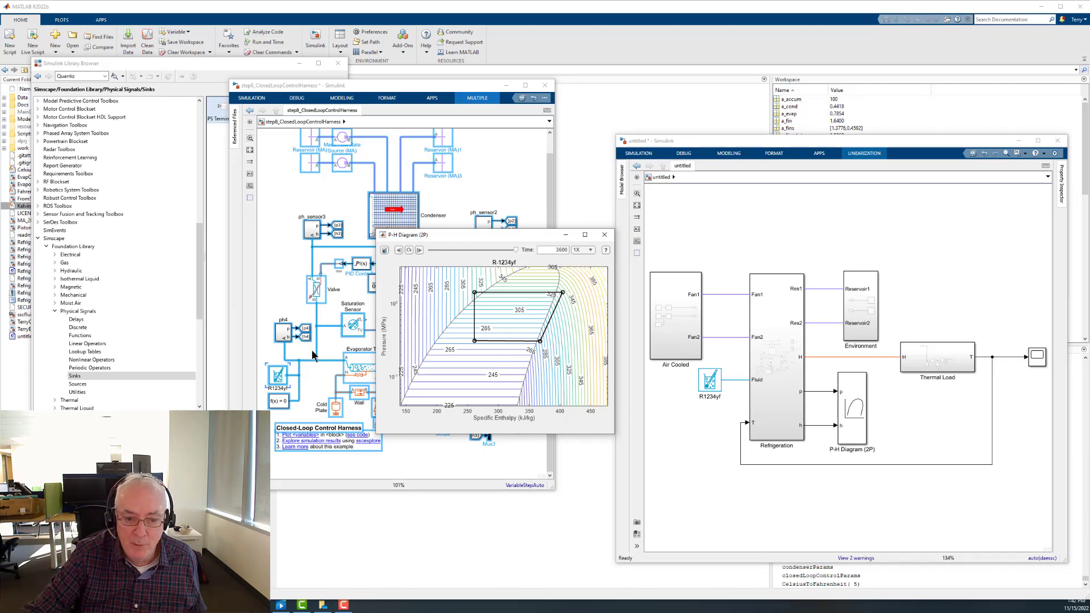
mouse_move(1005, 264)
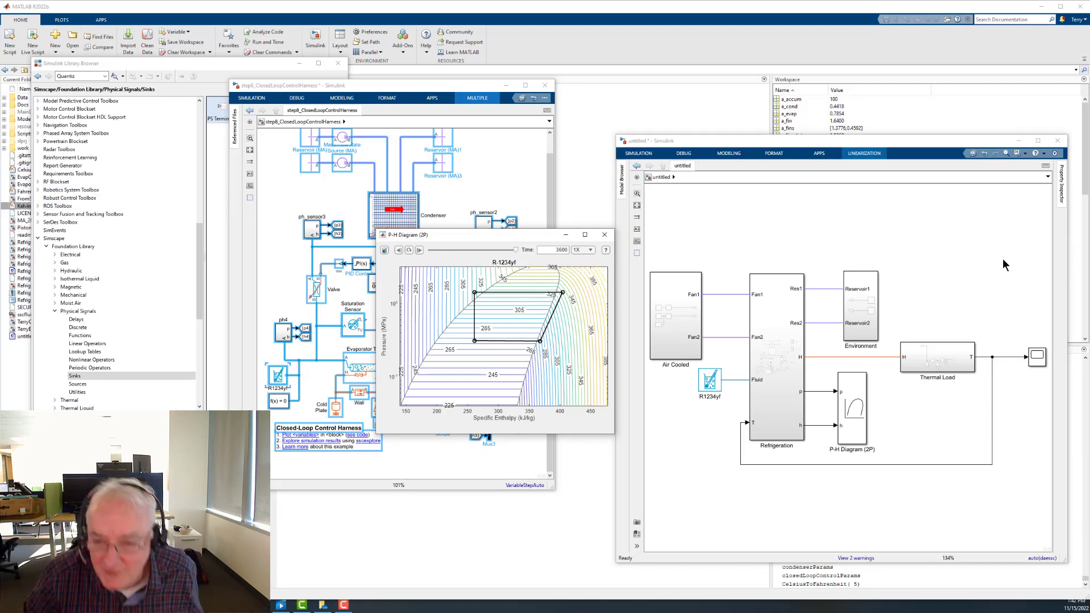
mouse_move(982, 259)
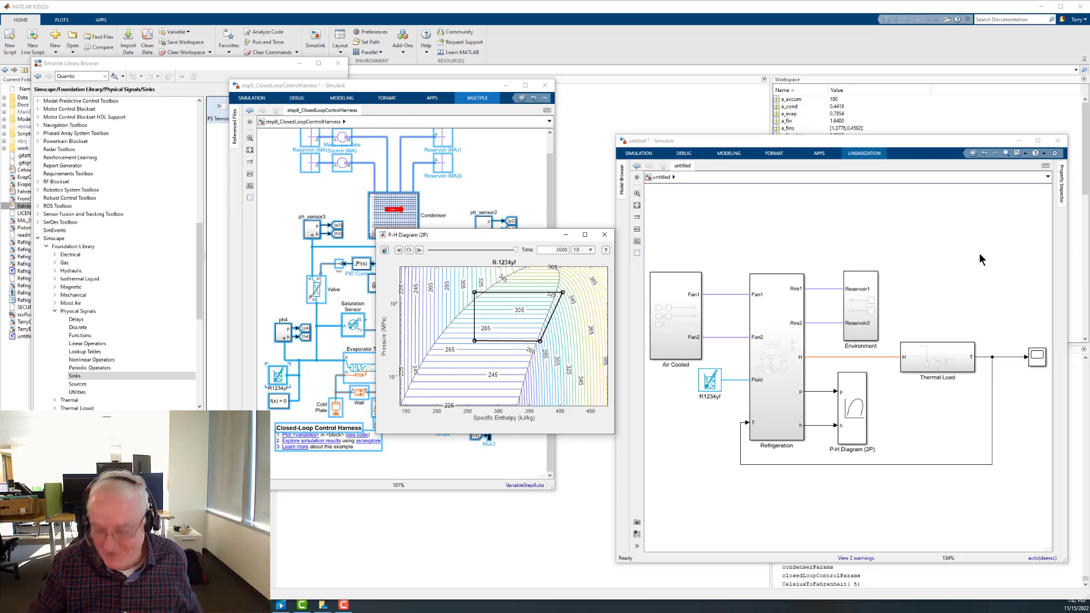
mouse_move(991, 254)
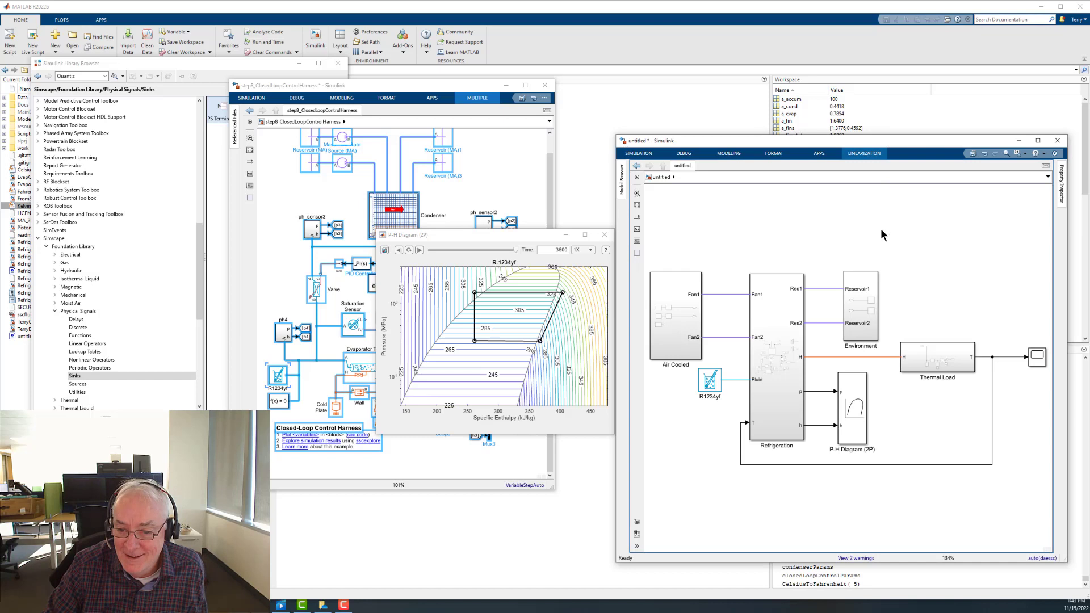
mouse_move(780, 231)
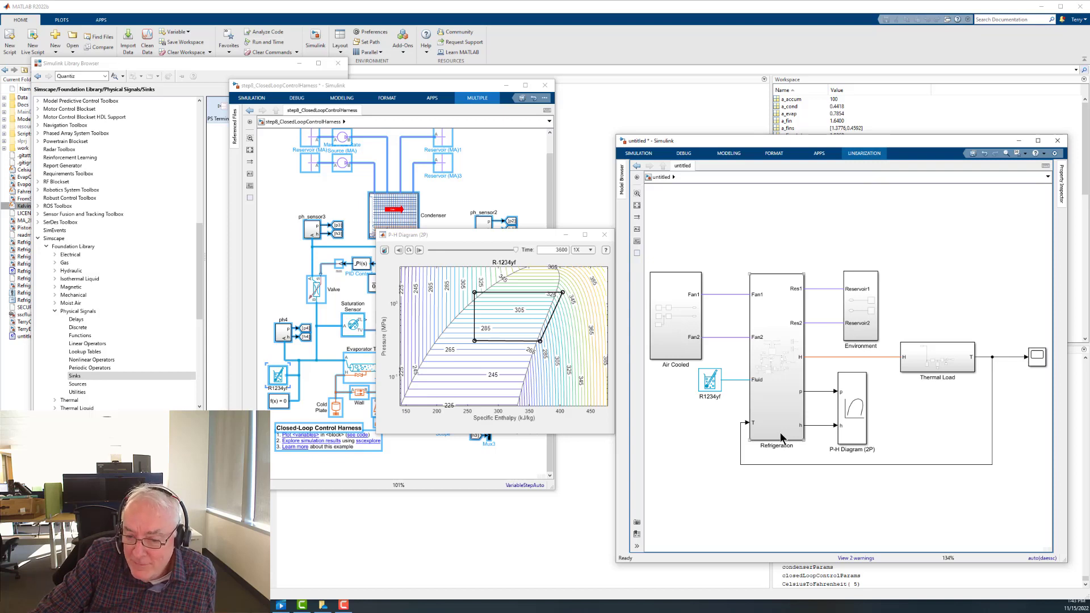
double_click(775, 390)
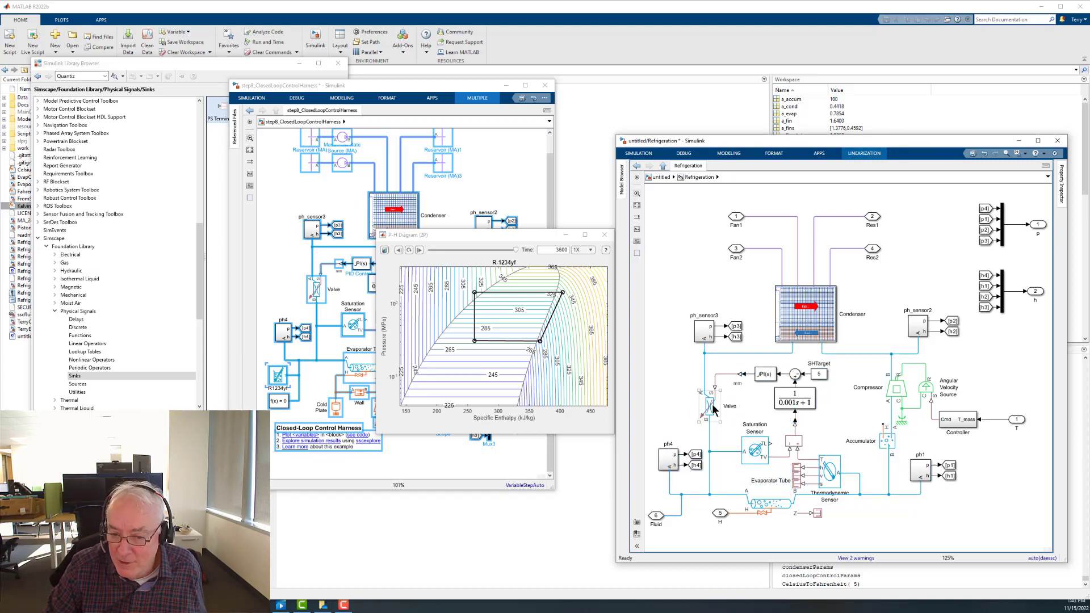
click(709, 407)
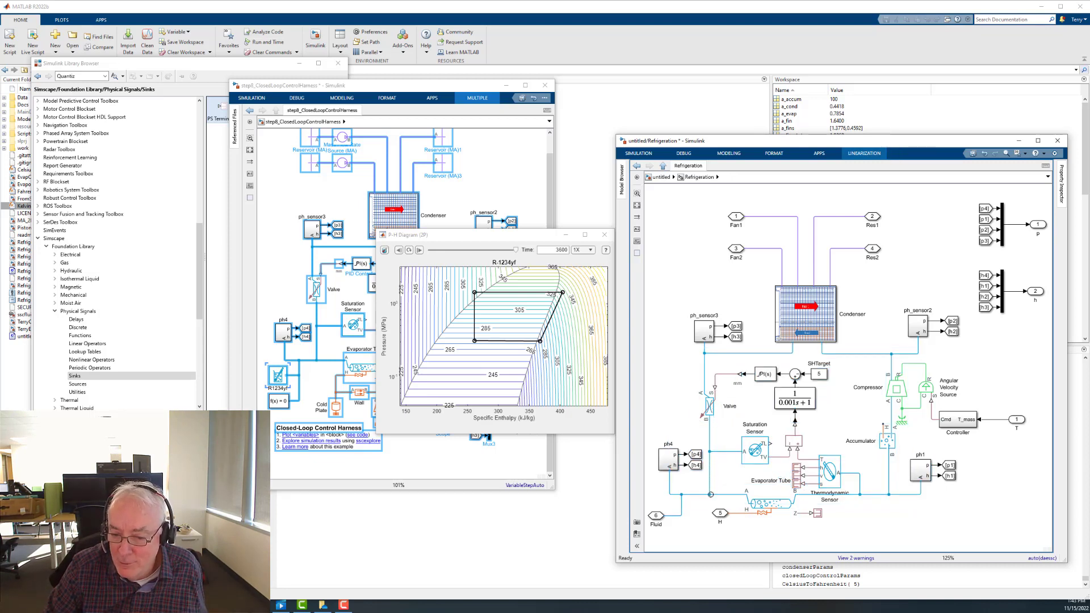
mouse_move(749, 475)
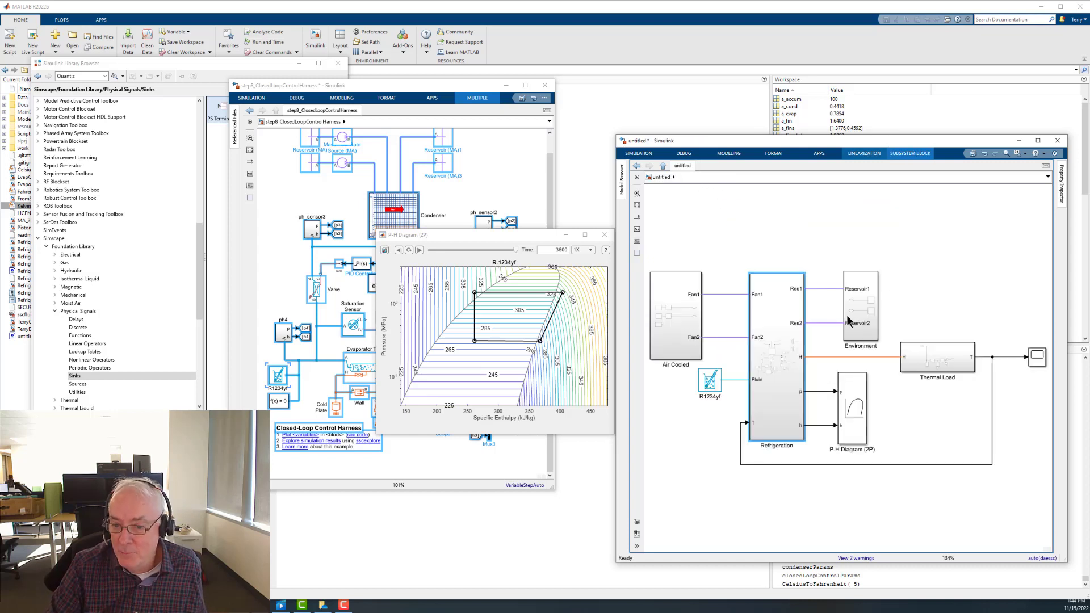
click(861, 306)
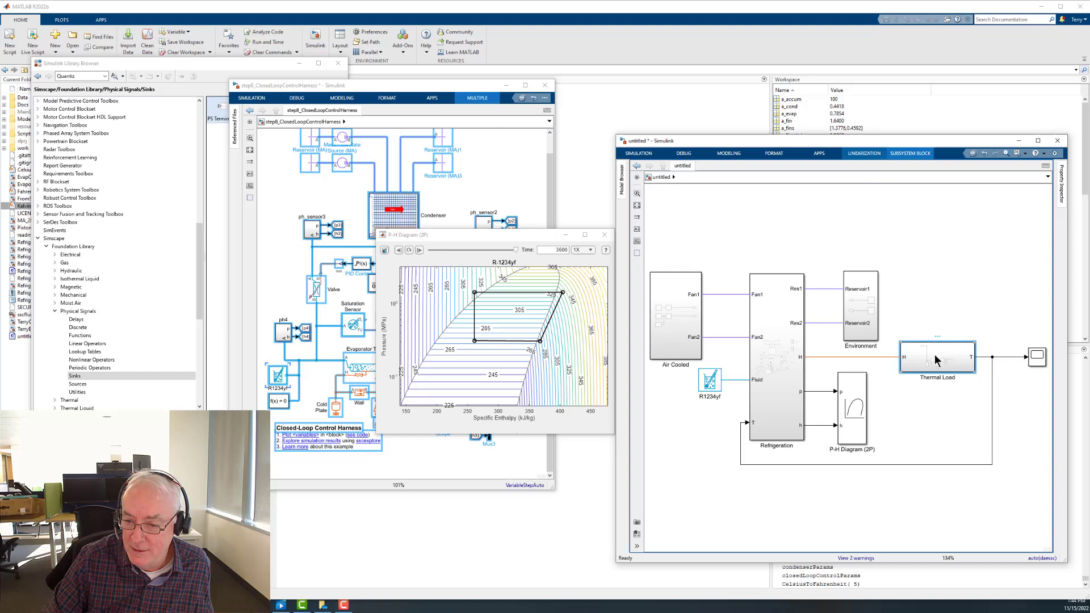
mouse_move(953, 307)
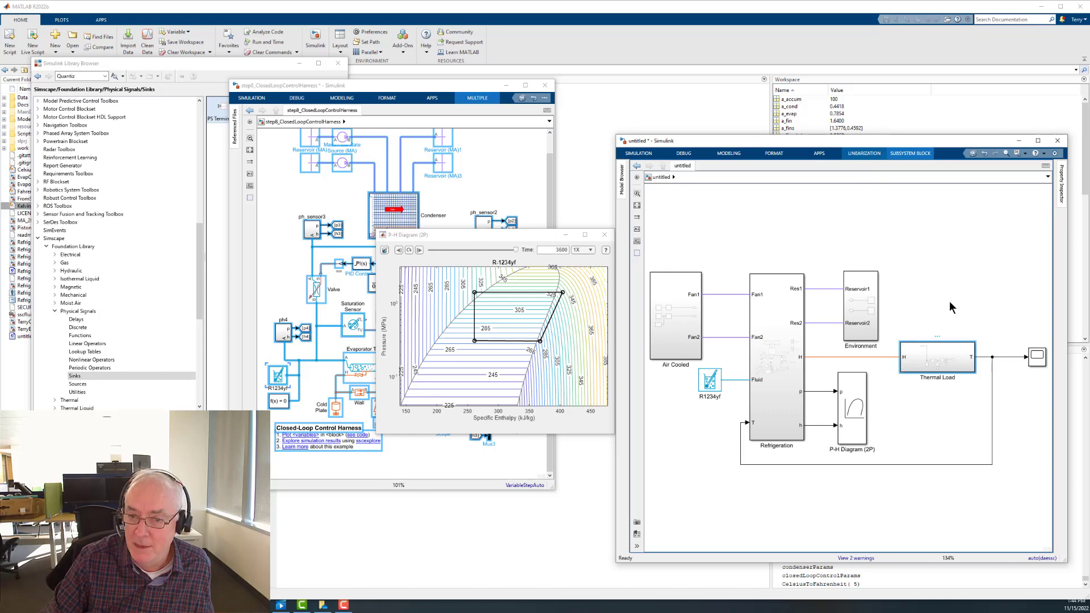
click(1037, 356)
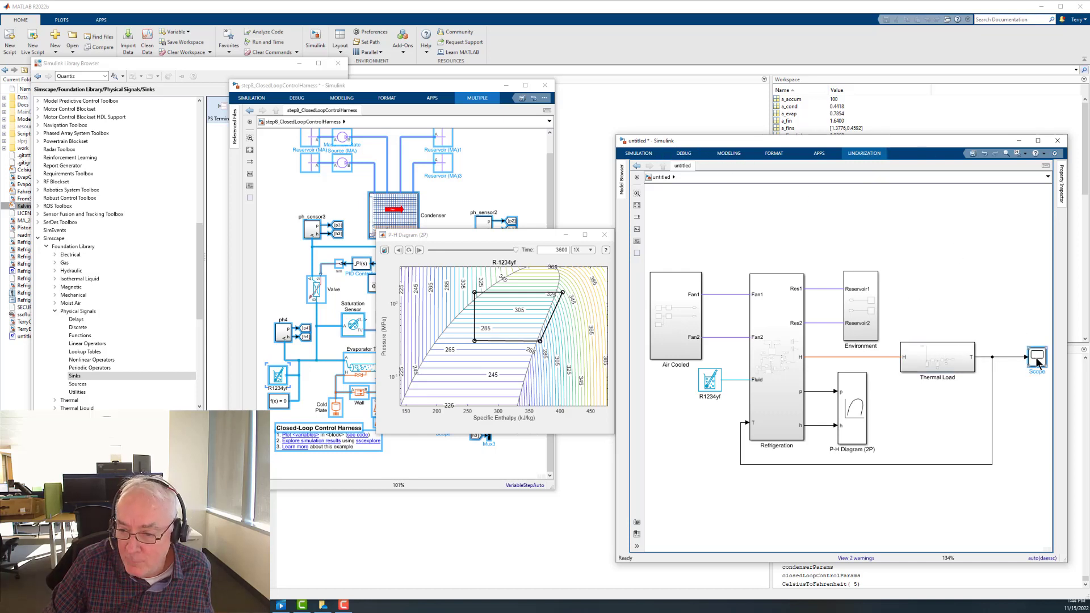
click(1037, 359)
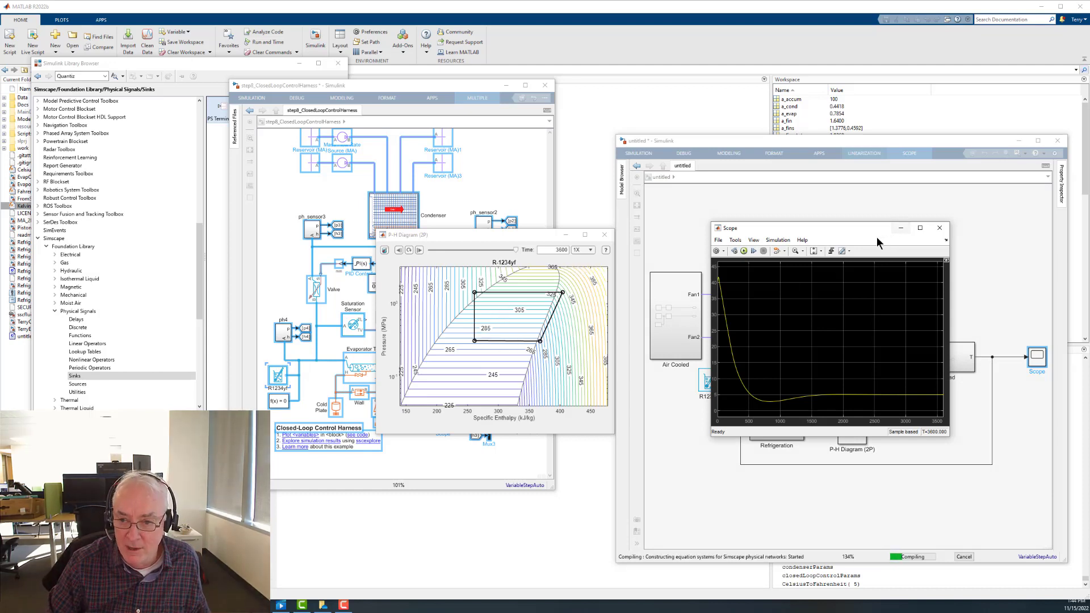
mouse_move(827, 245)
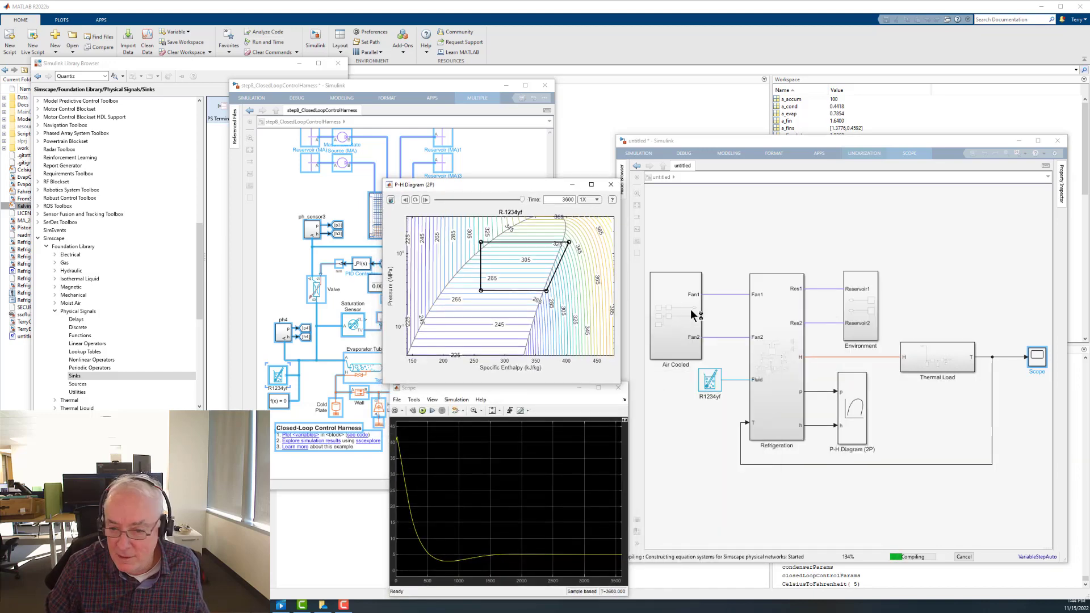
mouse_move(918, 436)
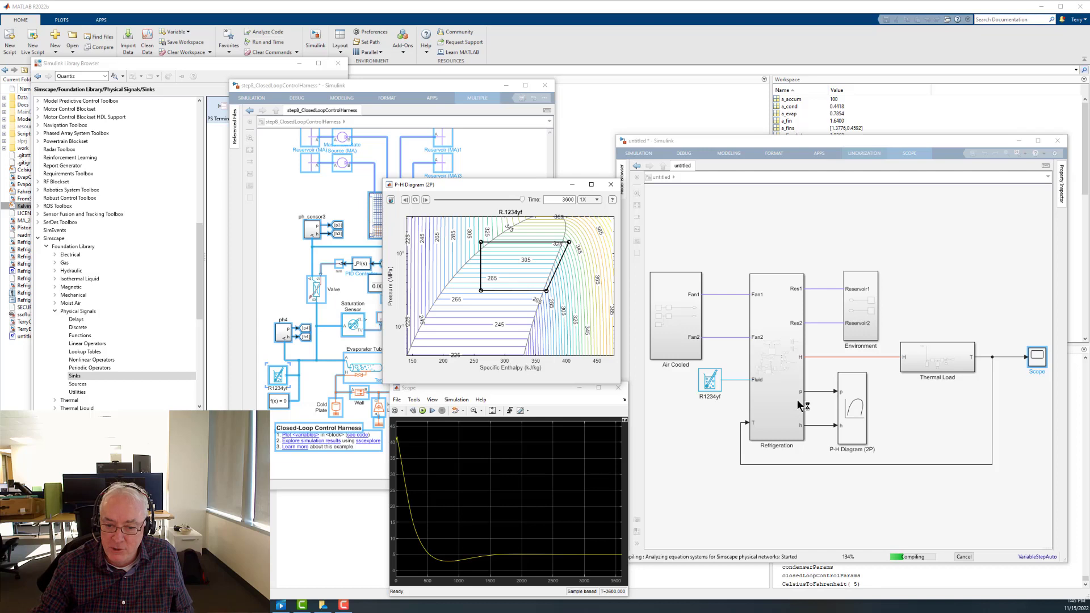
mouse_move(851, 431)
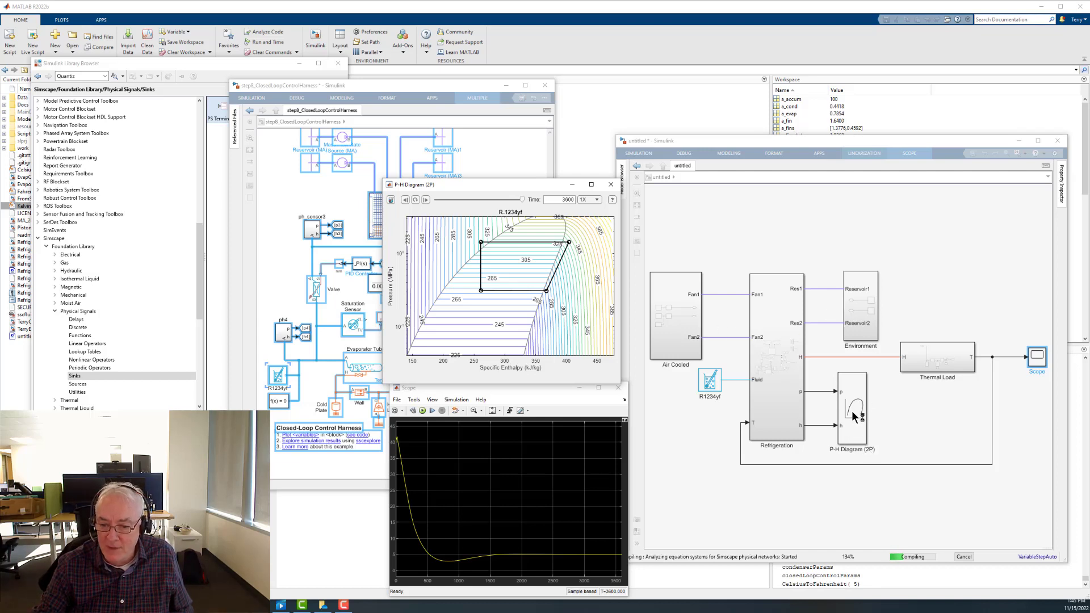
mouse_move(536, 275)
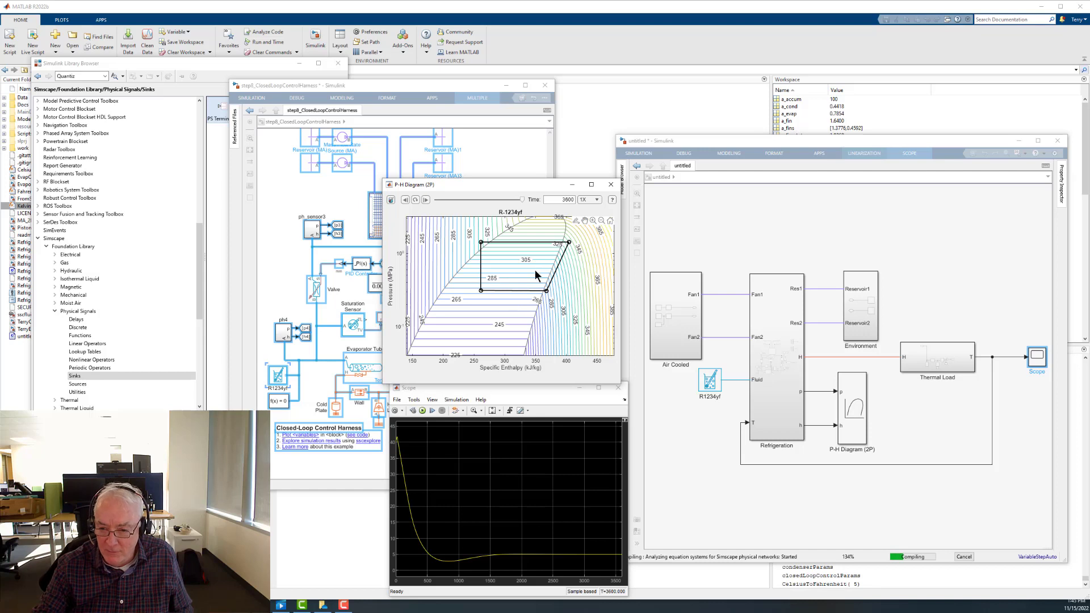
mouse_move(960, 359)
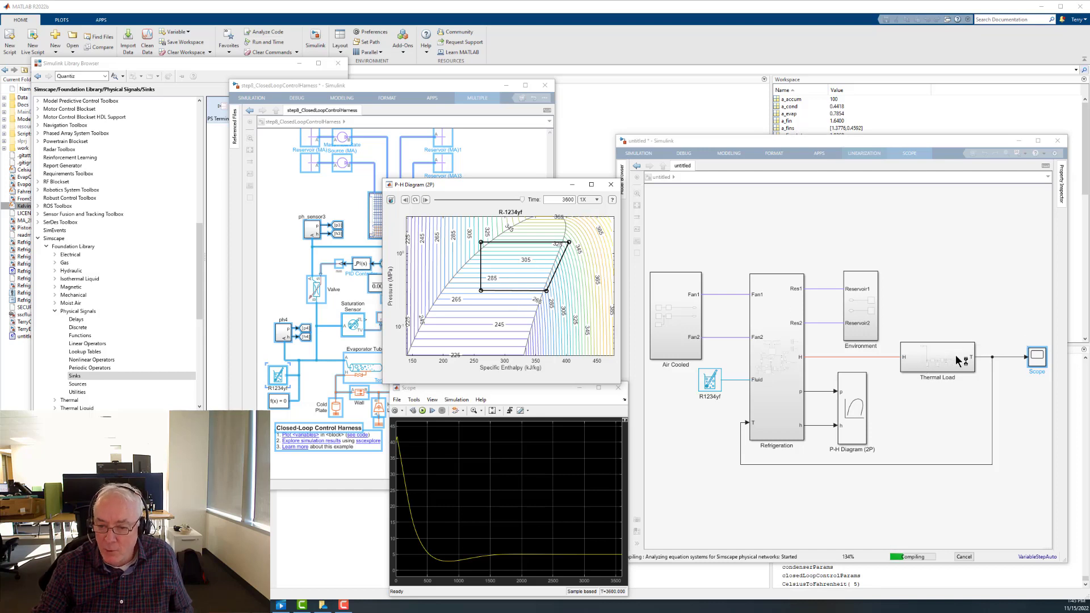